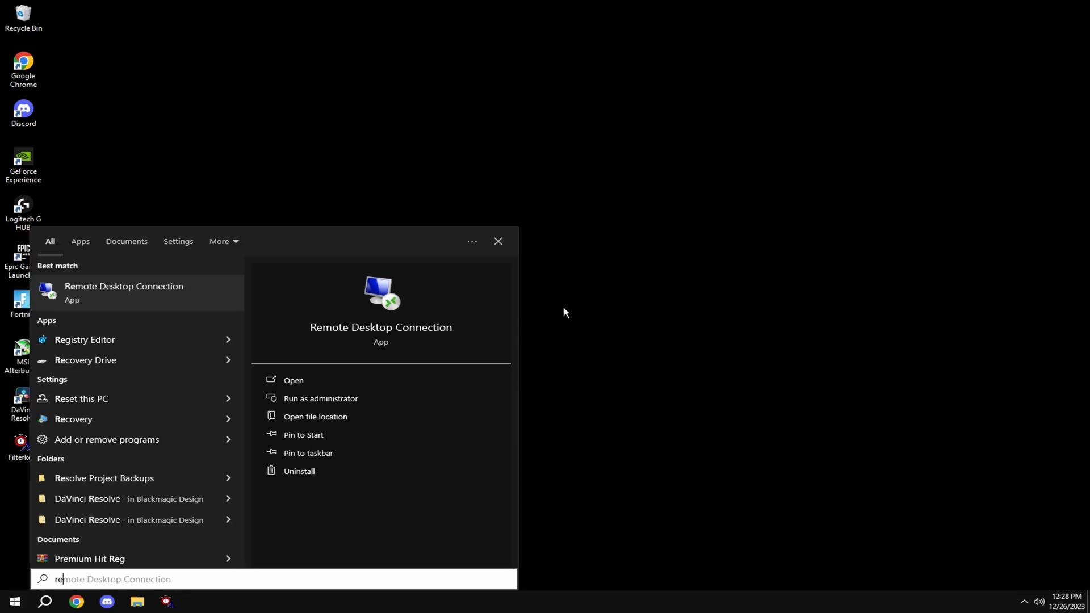
- Find 'restore' from Start and begin creating a new restore point for the system drive
{"action": "type", "text": "restore"}
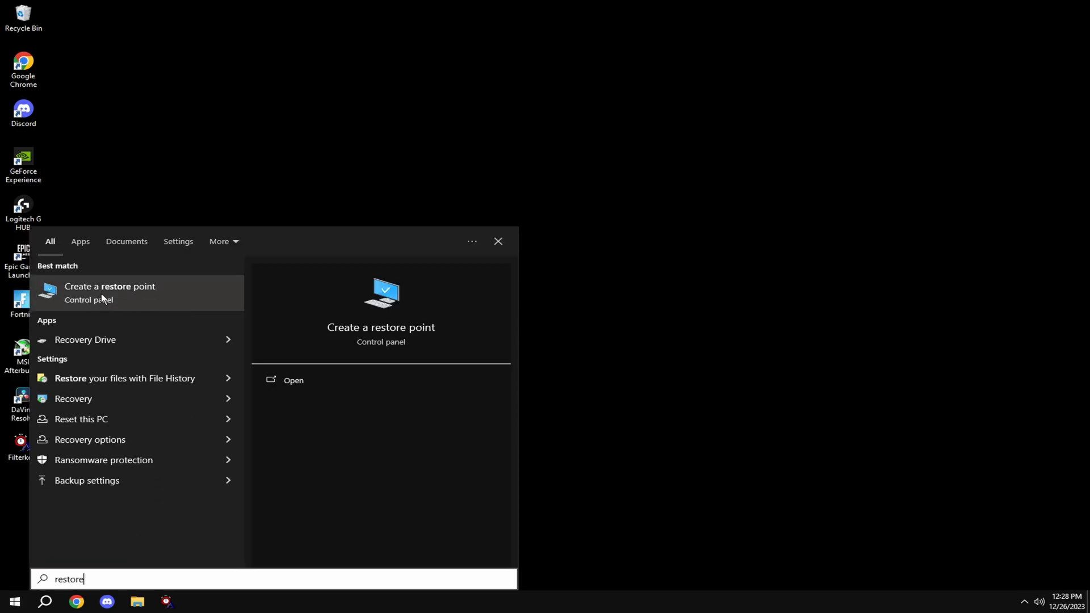
{"action": "left_click", "coordinate": [109, 292]}
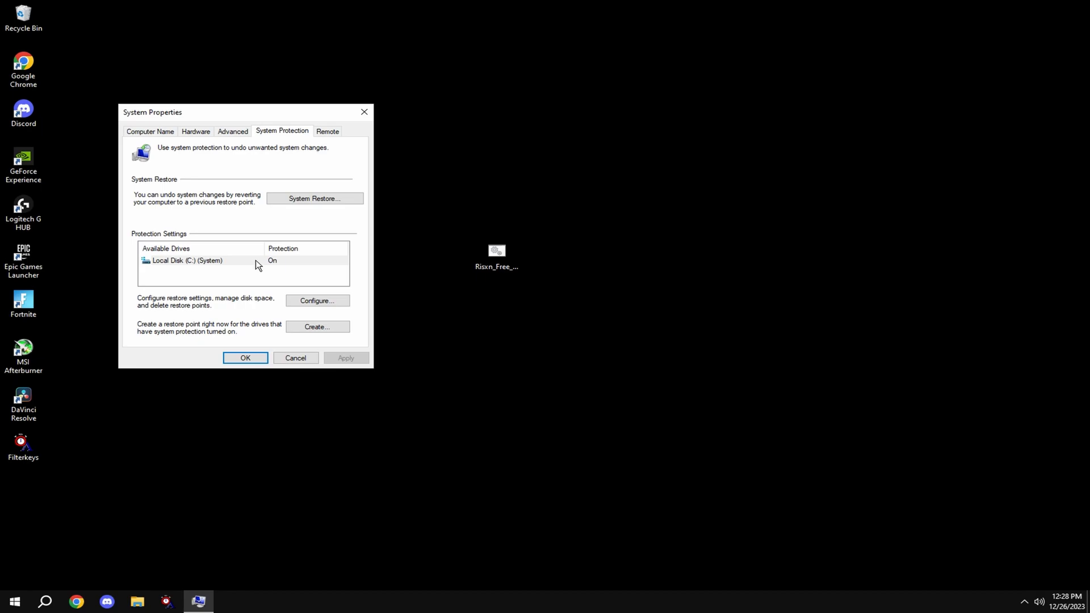
{"action": "left_click", "coordinate": [202, 260]}
{"action": "type", "text": "n"}
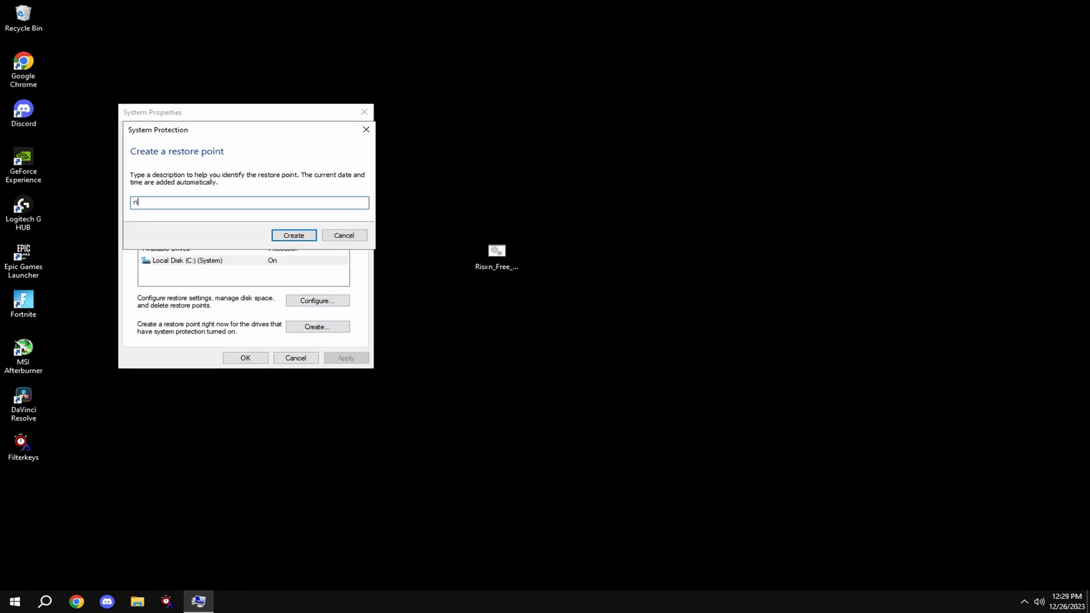
{"action": "left_click", "coordinate": [293, 235]}
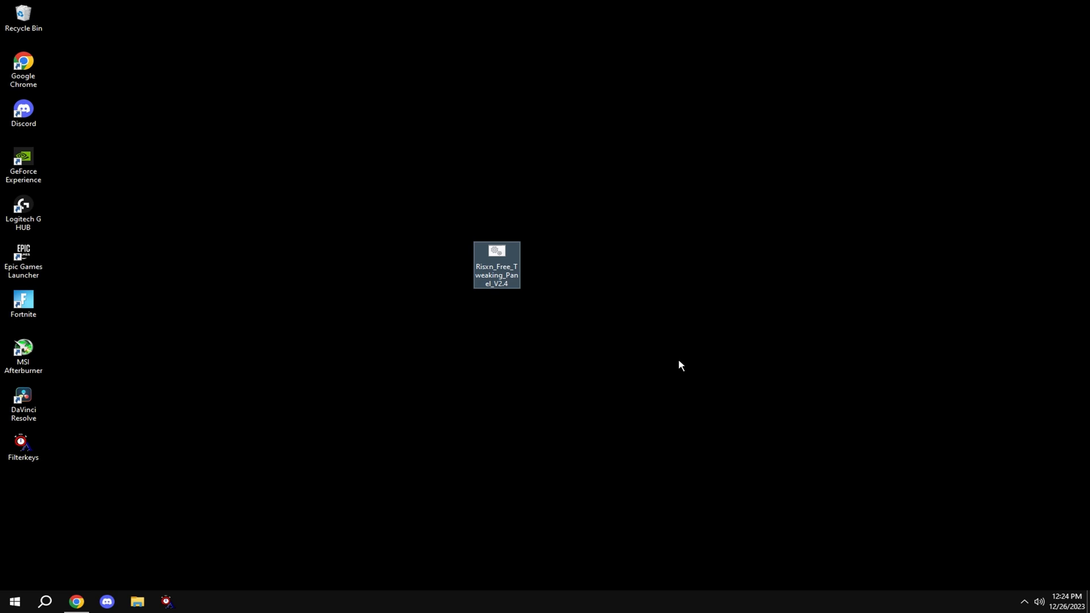
{"action": "mouse_move", "coordinate": [723, 442]}
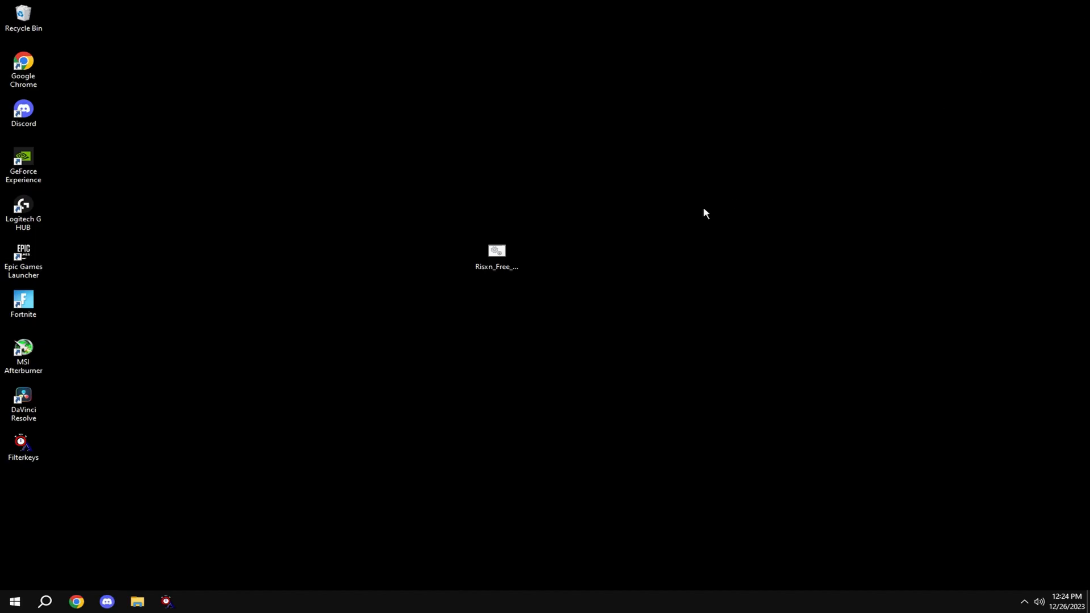
{"action": "double_click", "coordinate": [496, 252]}
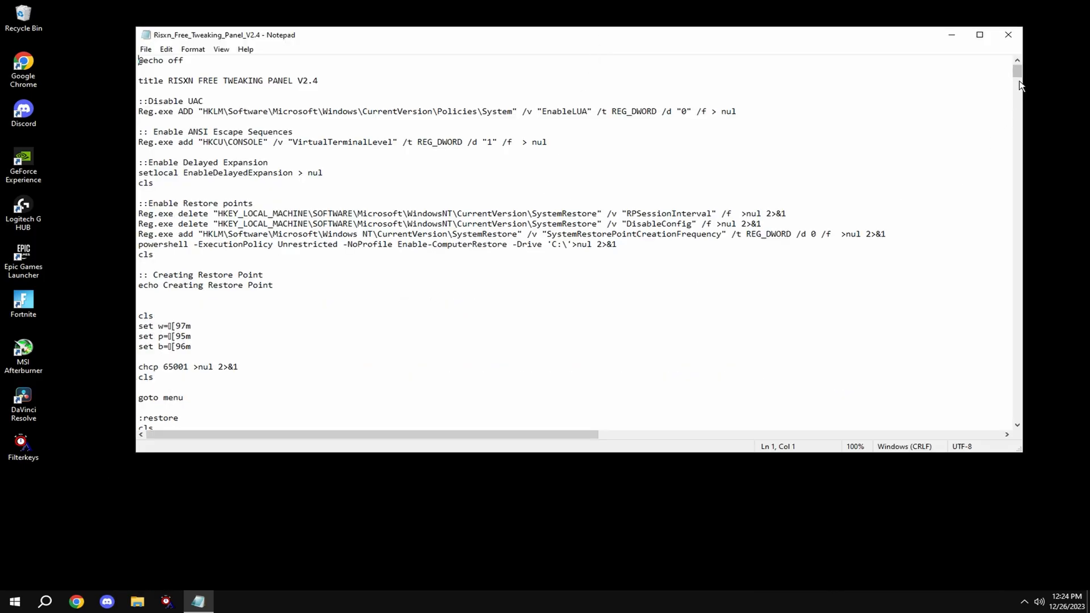
{"action": "scroll", "scroll_direction": "down", "scroll_amount": 3}
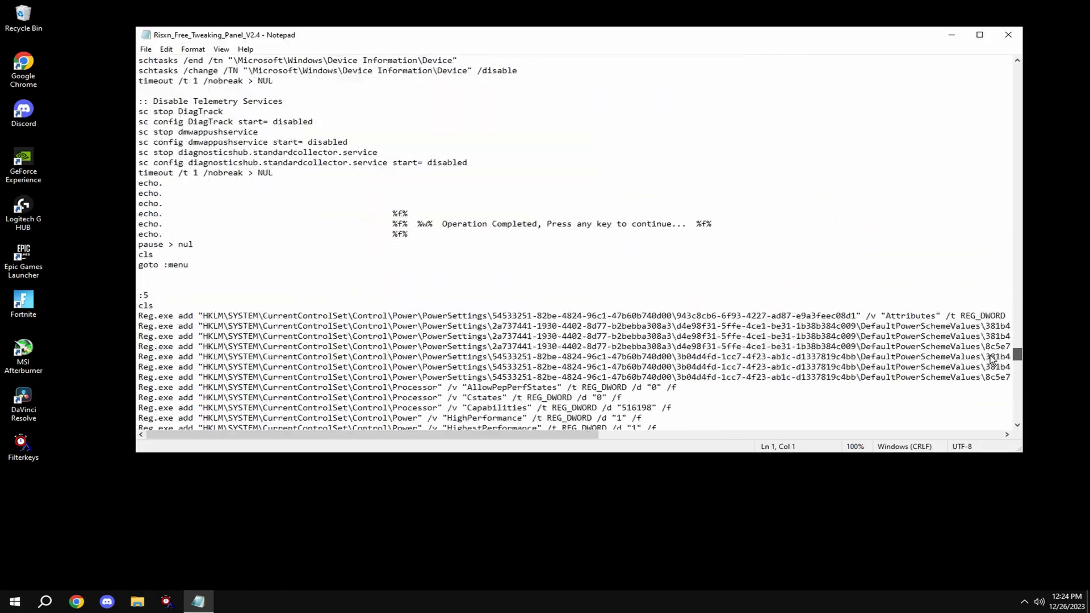
{"action": "left_click", "coordinate": [1007, 35]}
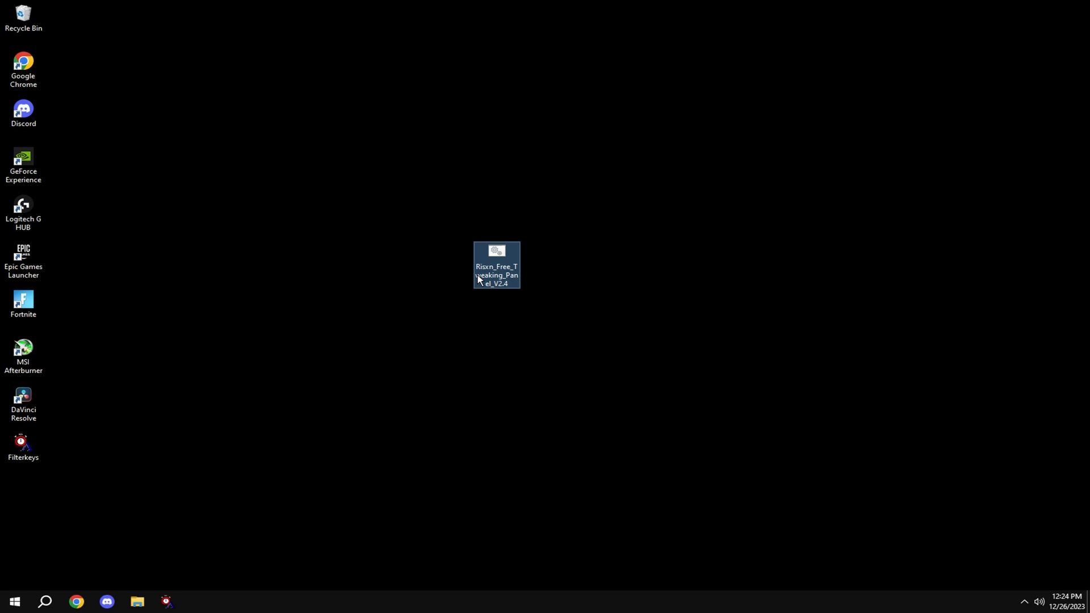
- Launch the tweaking panel script, activate the Ultimate Performance plan and close Power Options
{"action": "double_click", "coordinate": [496, 264]}
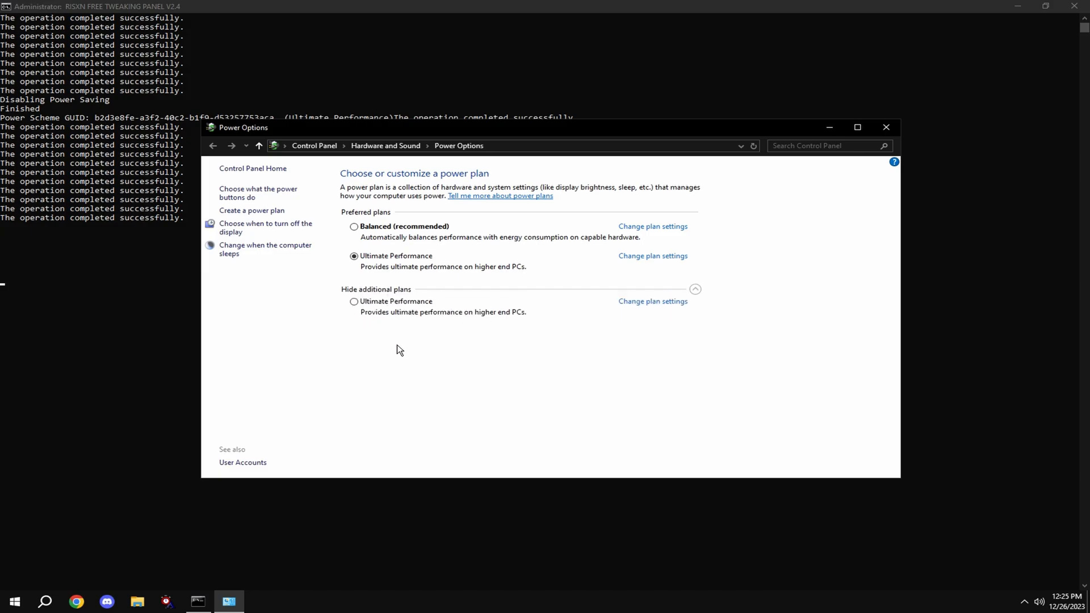
{"action": "left_click", "coordinate": [355, 306]}
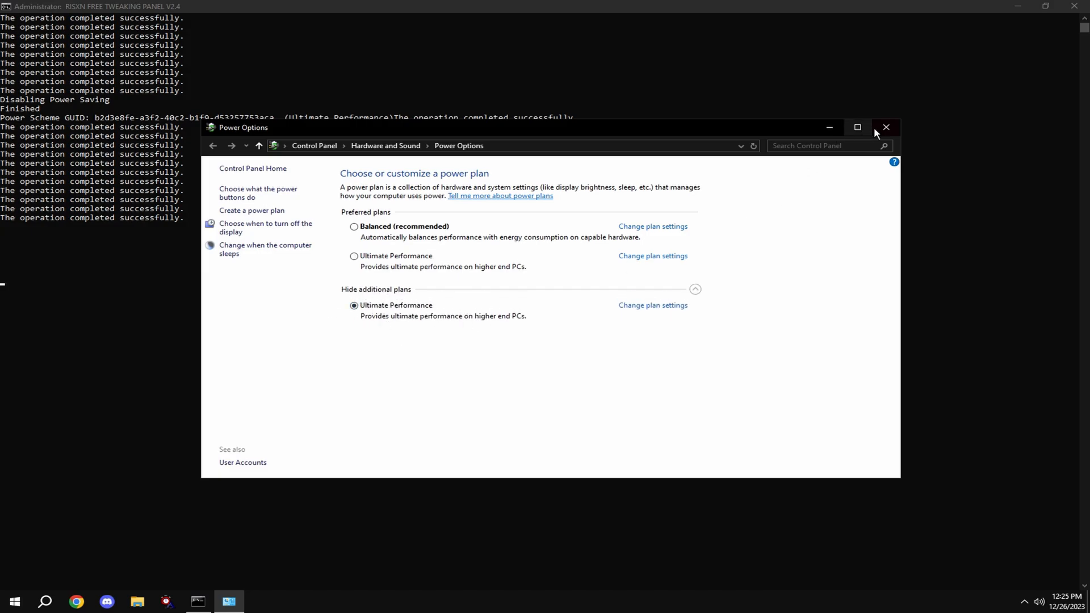
{"action": "left_click", "coordinate": [886, 127]}
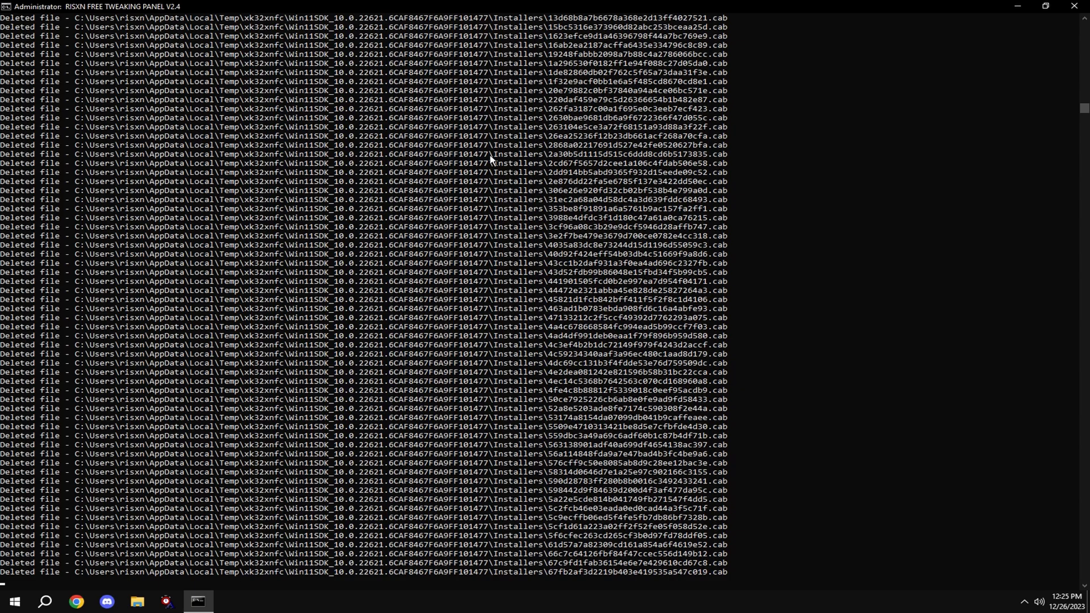
- Scroll through the console output listing the deleted temporary and log files
{"action": "scroll", "scroll_direction": "down", "scroll_amount": 3}
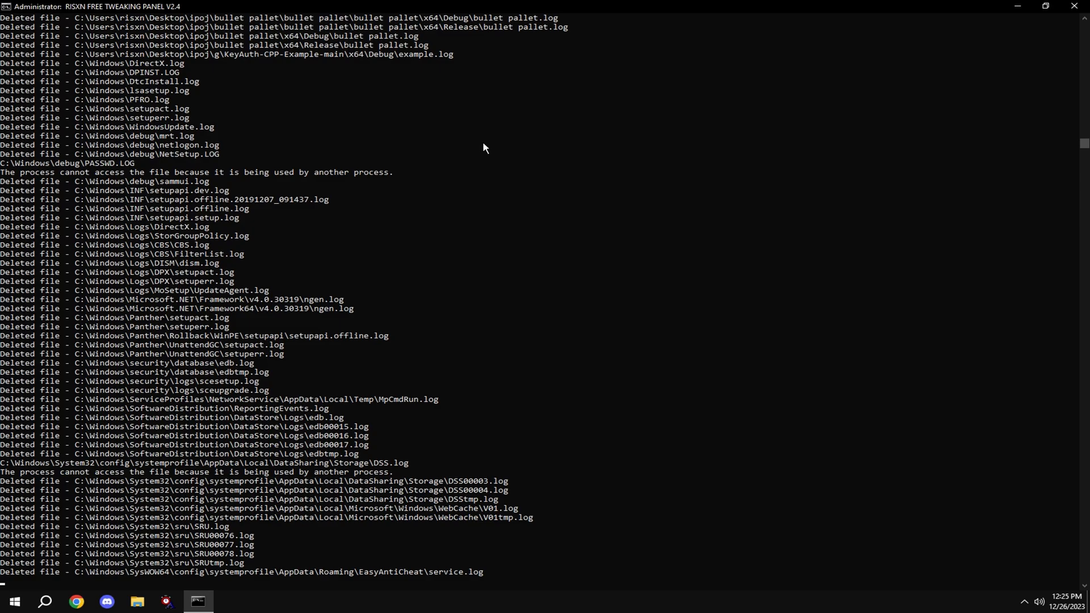
{"action": "scroll", "scroll_direction": "down", "scroll_amount": 3}
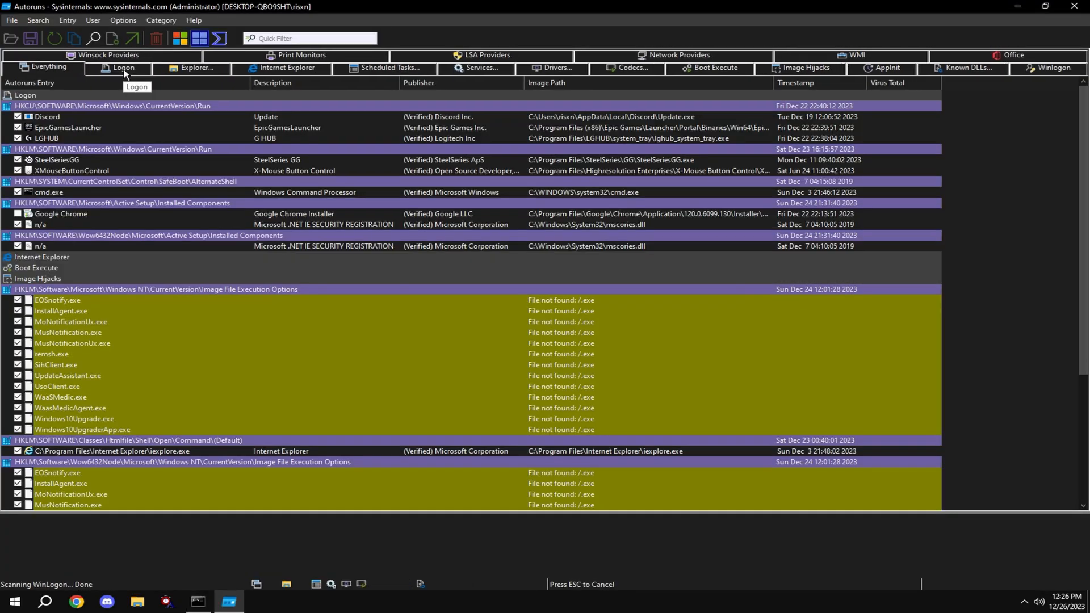
- Show the Logon entries in Autoruns and inspect the n/a .NET registration entries
{"action": "left_click", "coordinate": [123, 68]}
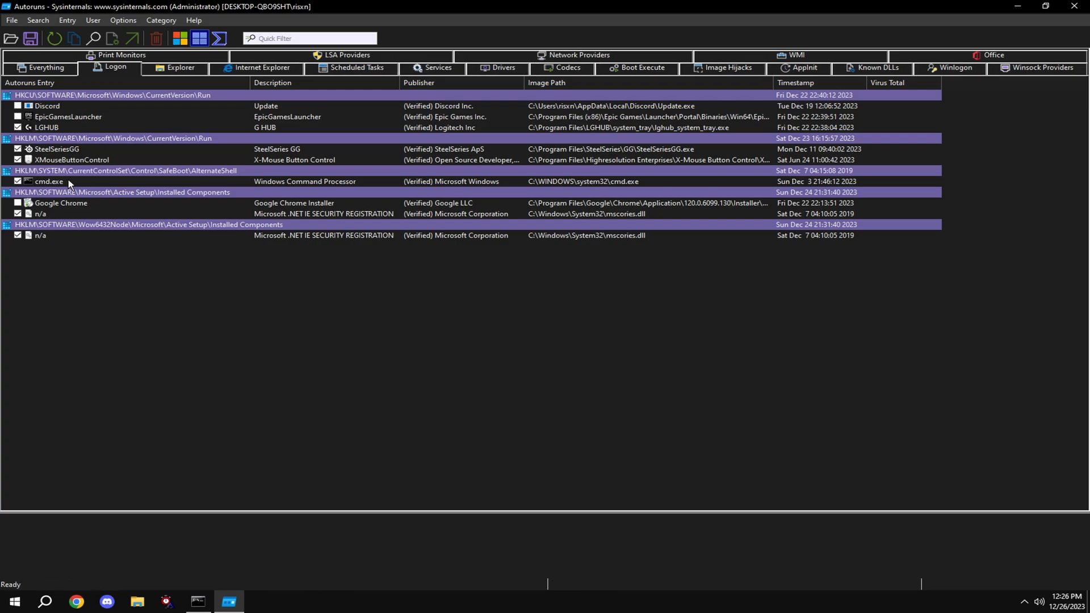
{"action": "left_click", "coordinate": [42, 235]}
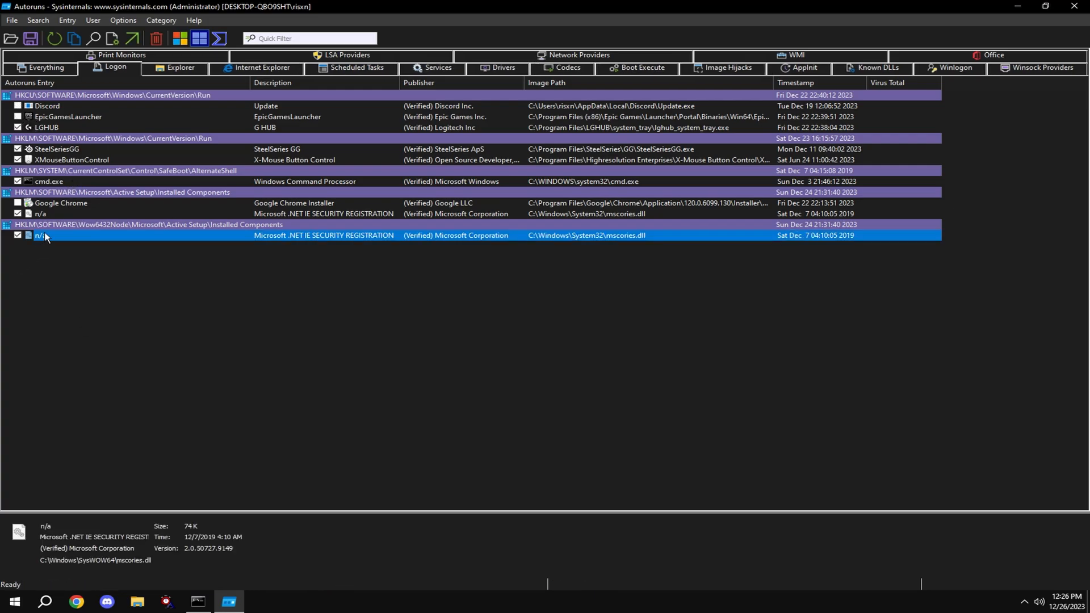
{"action": "left_click", "coordinate": [42, 213]}
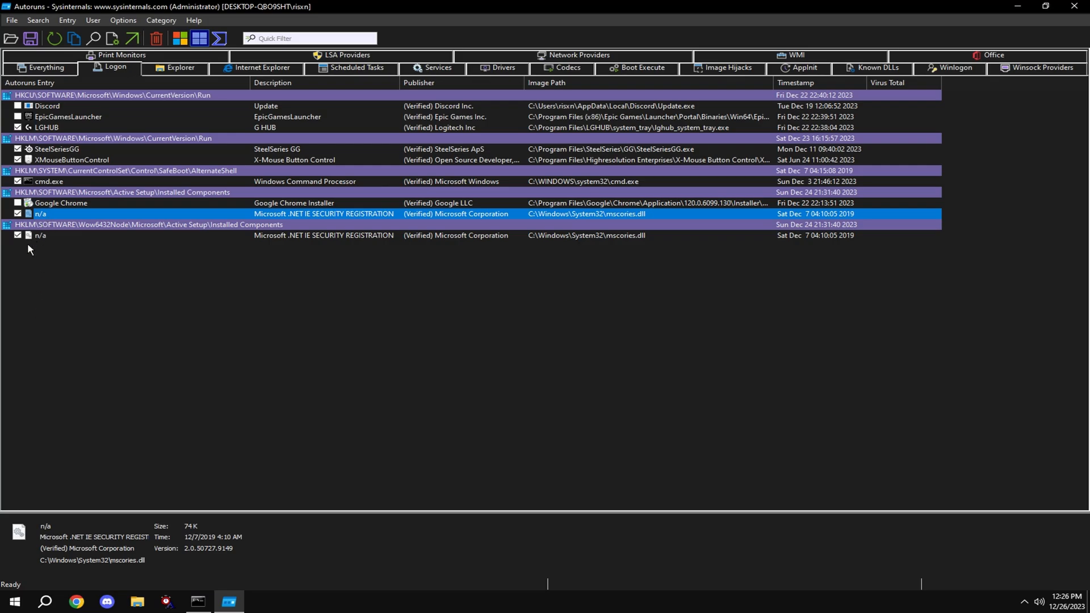
{"action": "left_click", "coordinate": [49, 181]}
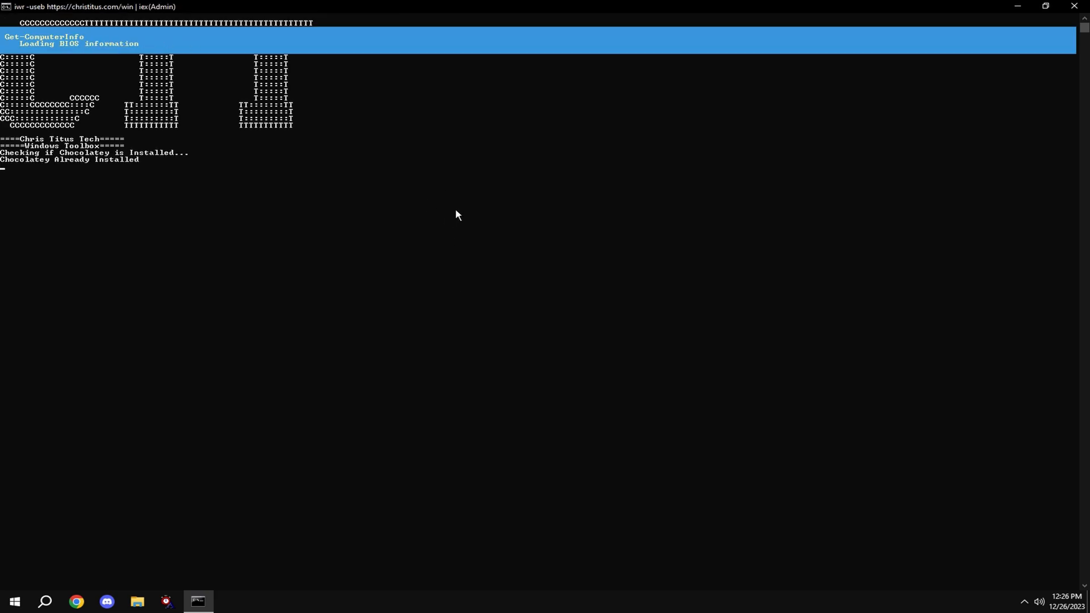
- Apply the recommended Desktop tweak set in WinUtil, dismiss the Done notice and close the utility
{"action": "left_click", "coordinate": [296, 85]}
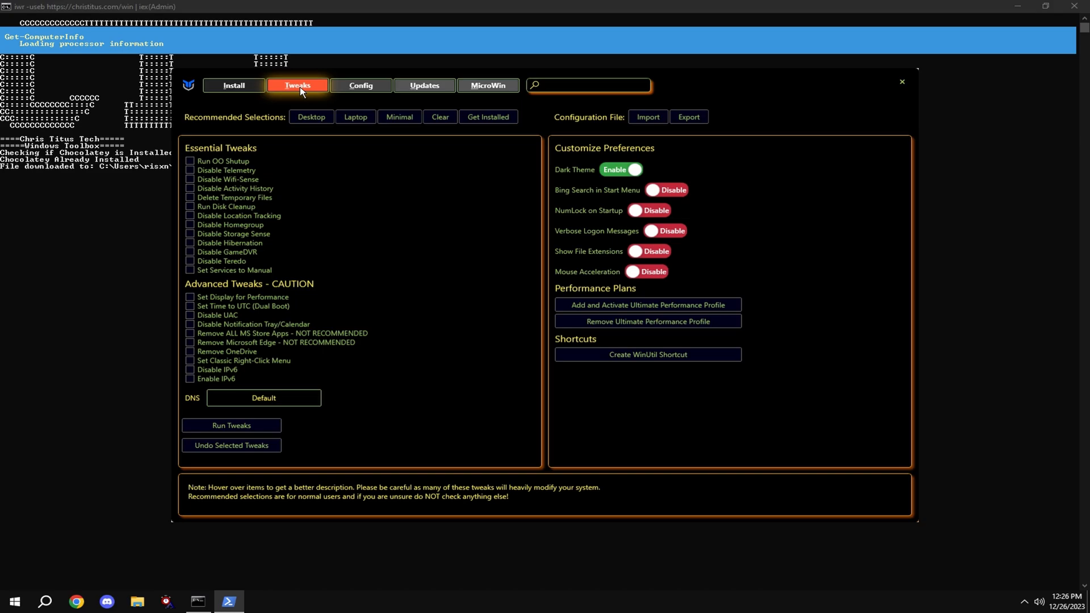
{"action": "left_click", "coordinate": [311, 117]}
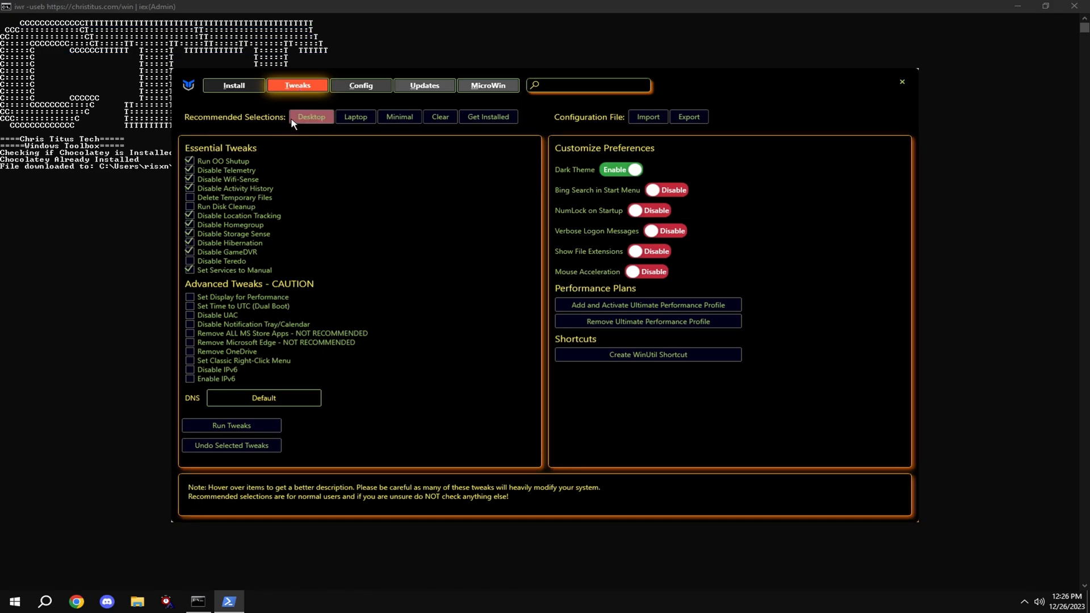
{"action": "mouse_move", "coordinate": [632, 251]}
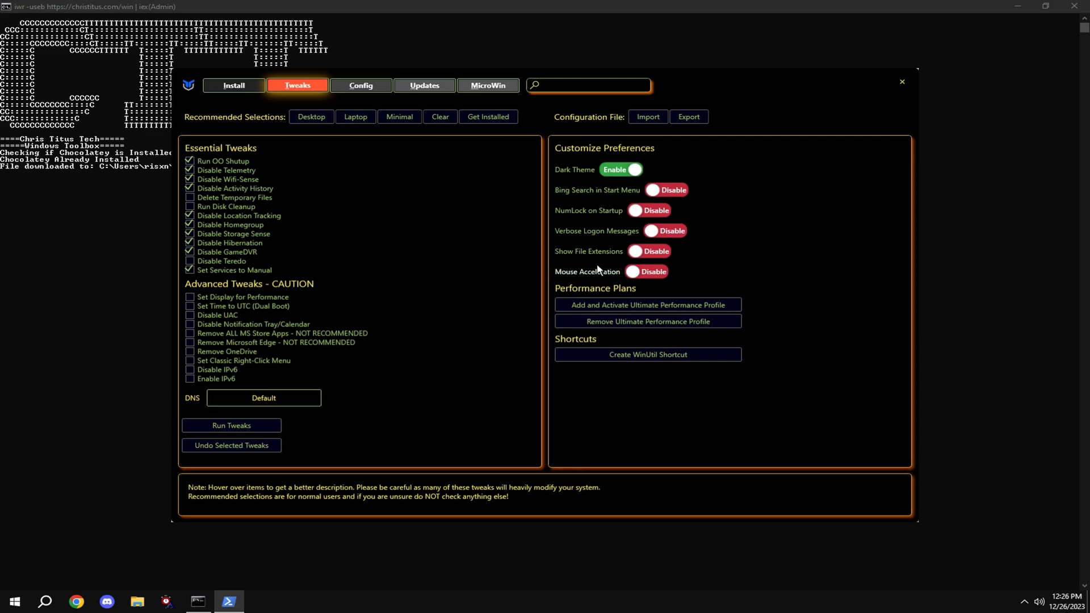
{"action": "mouse_move", "coordinate": [327, 408]}
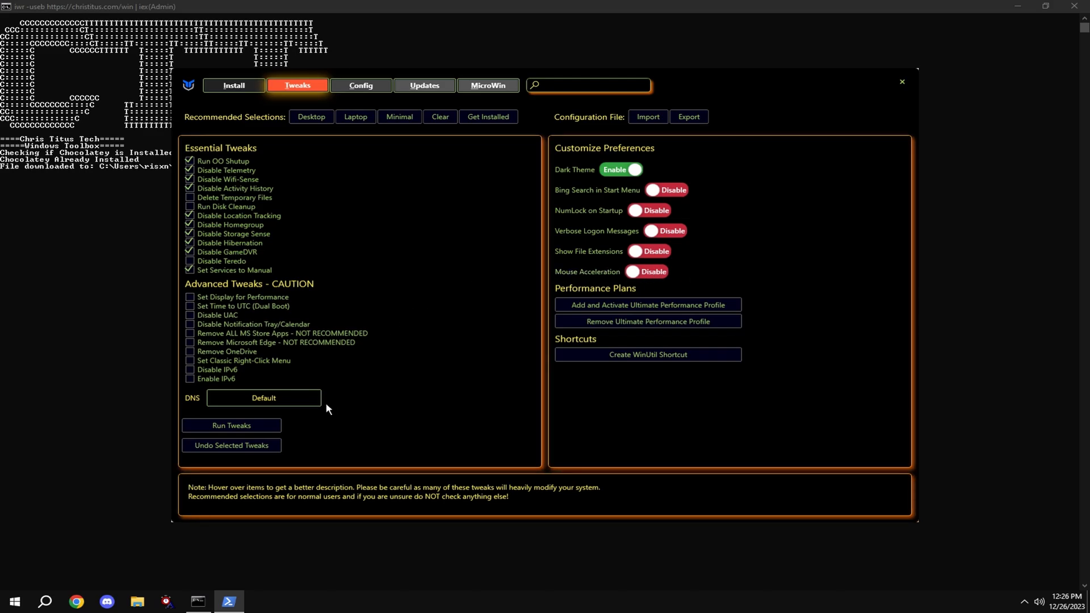
{"action": "left_click", "coordinate": [439, 117]}
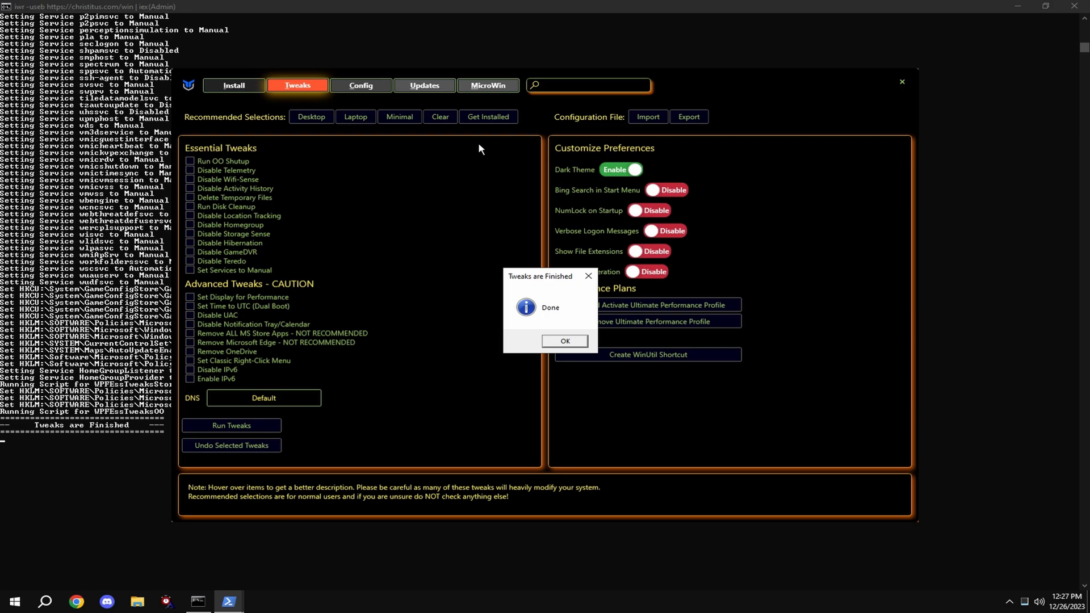
{"action": "left_click", "coordinate": [564, 341]}
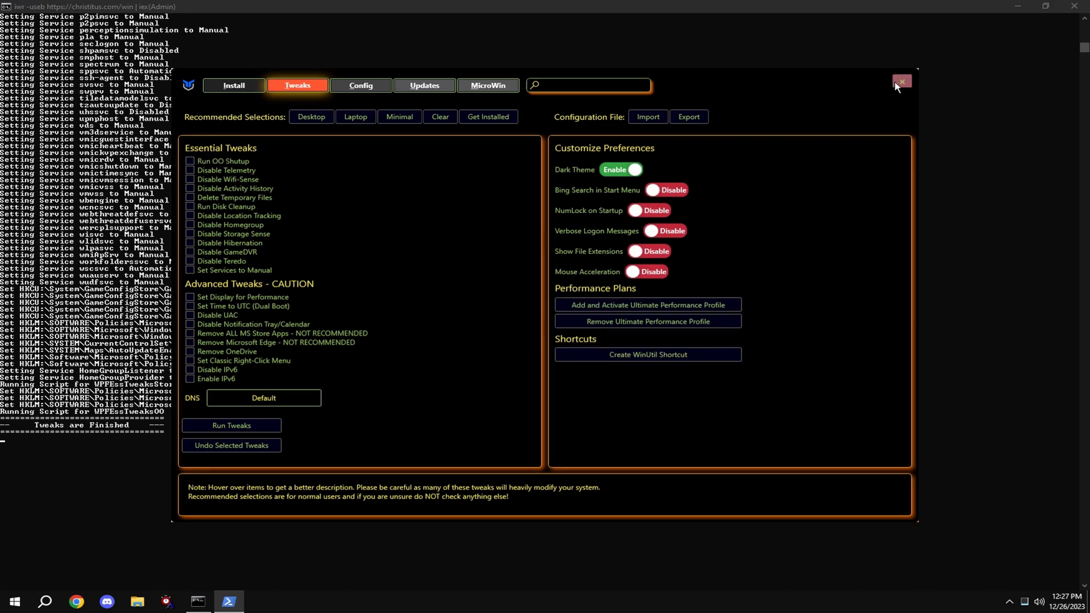
{"action": "left_click", "coordinate": [901, 82]}
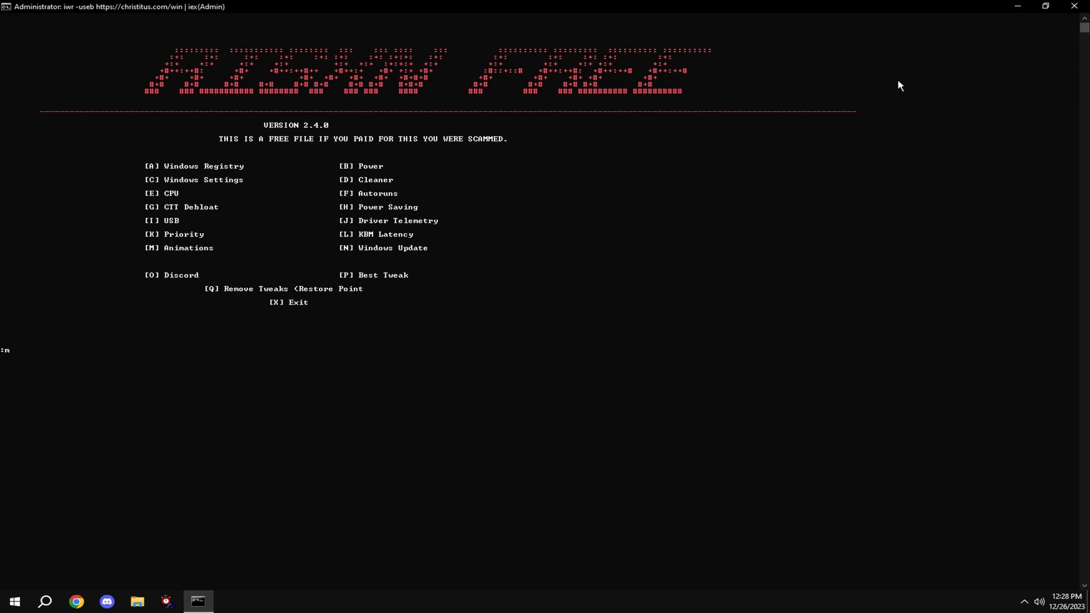
- Via option M, set visual effects to best performance keeping thumbnails and smooth screen fonts
{"action": "key", "text": "M"}
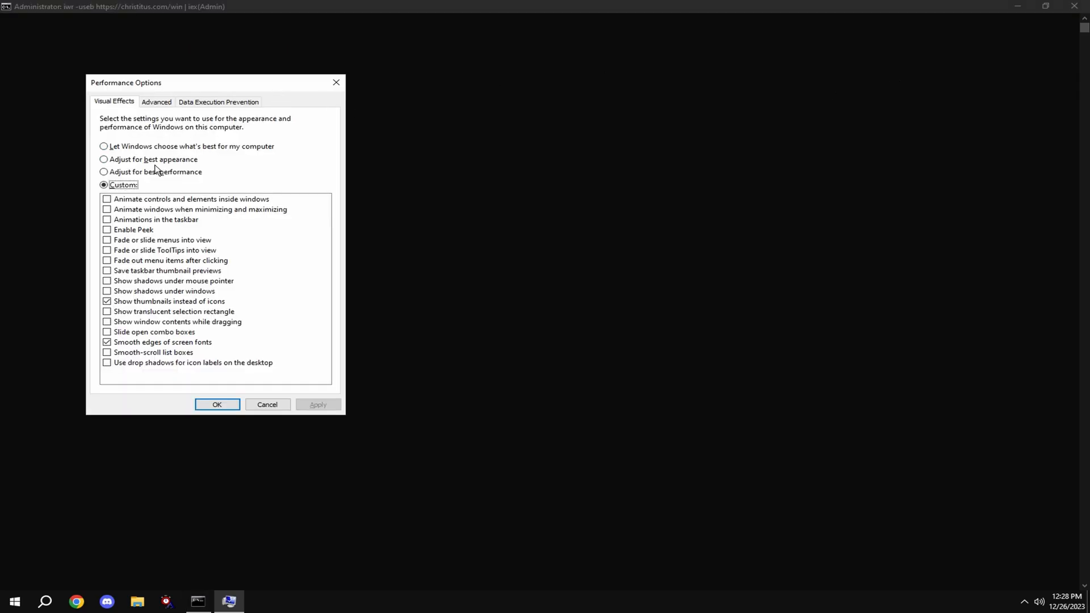
{"action": "left_click", "coordinate": [103, 172]}
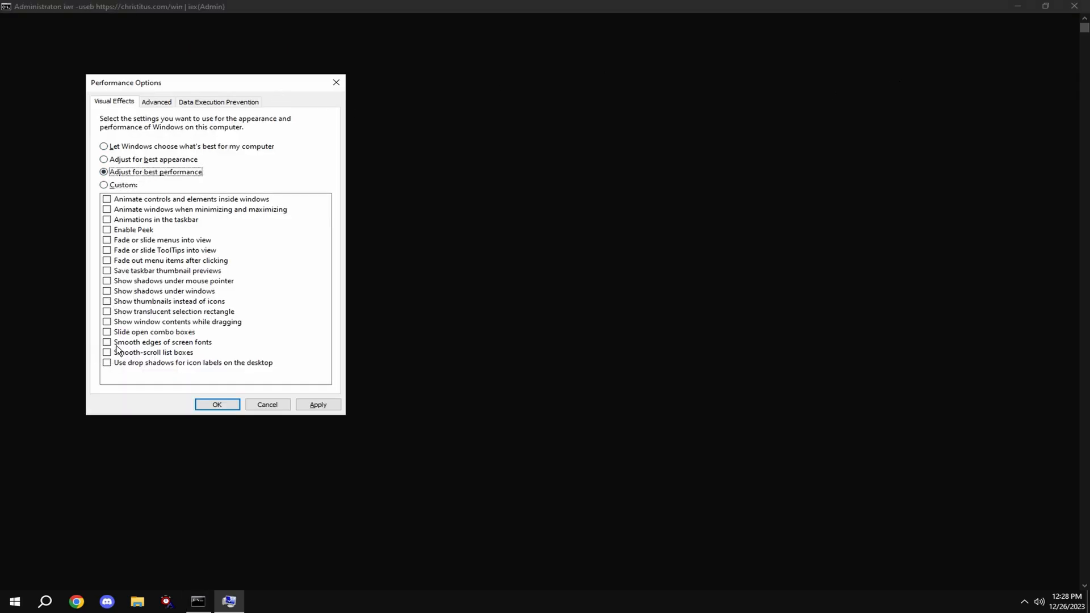
{"action": "left_click", "coordinate": [107, 301]}
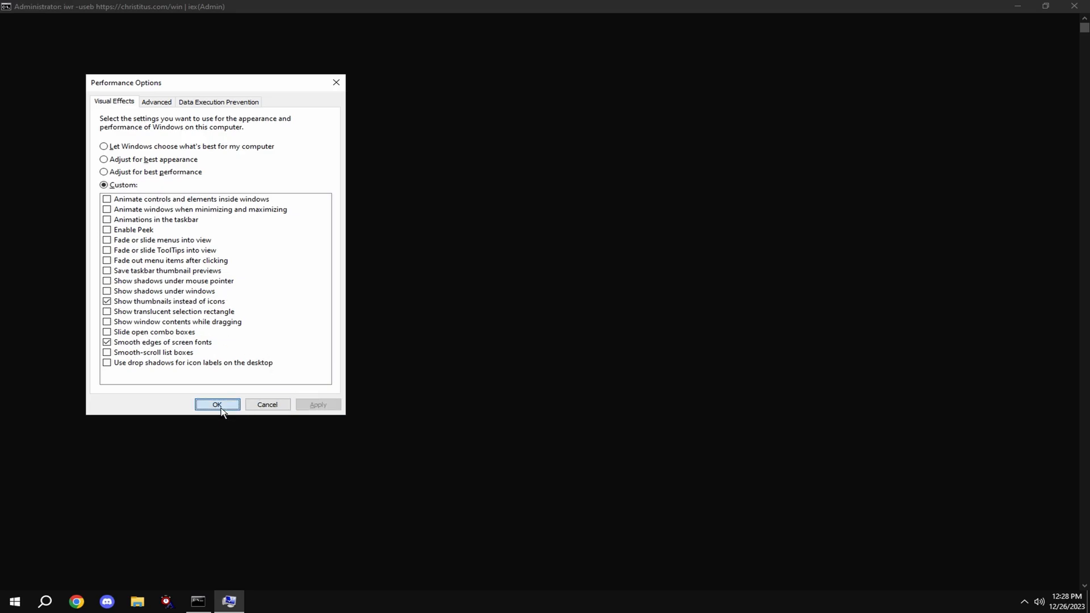
{"action": "left_click", "coordinate": [217, 404]}
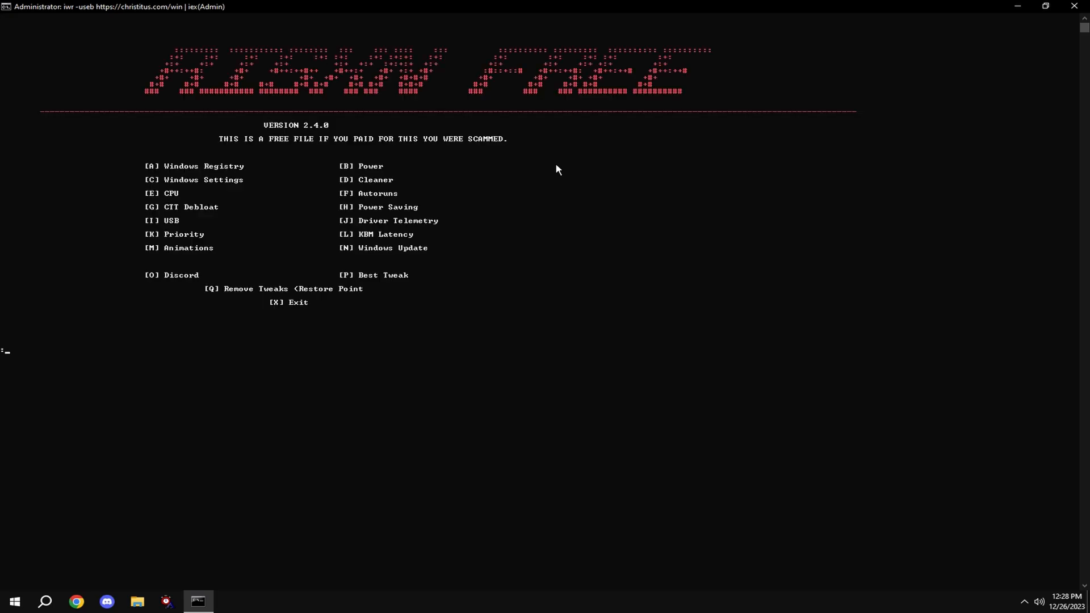
{"action": "mouse_move", "coordinate": [672, 265]}
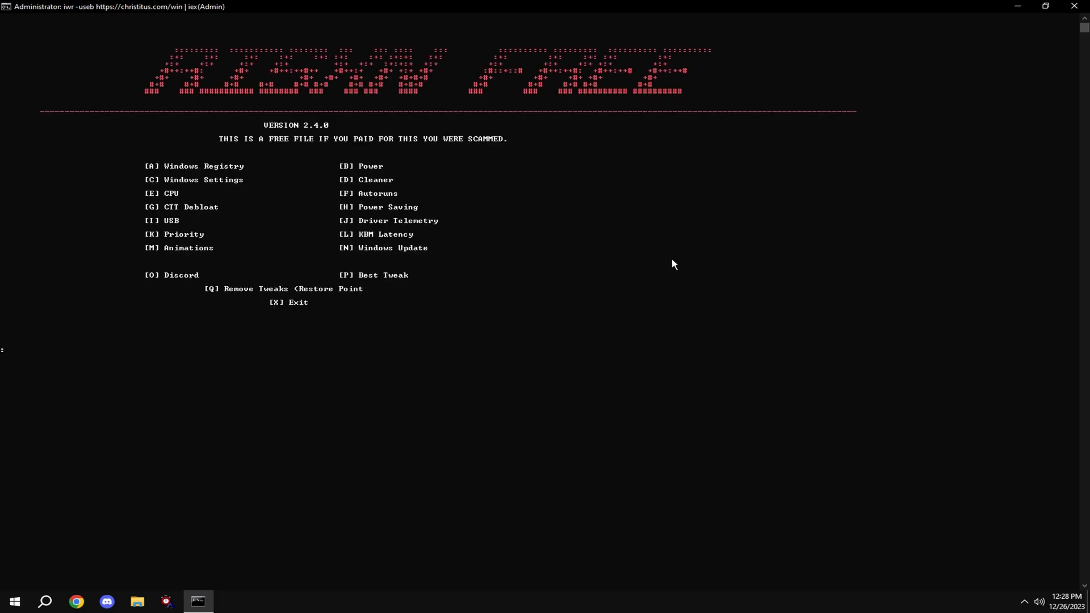
{"action": "mouse_move", "coordinate": [904, 172]}
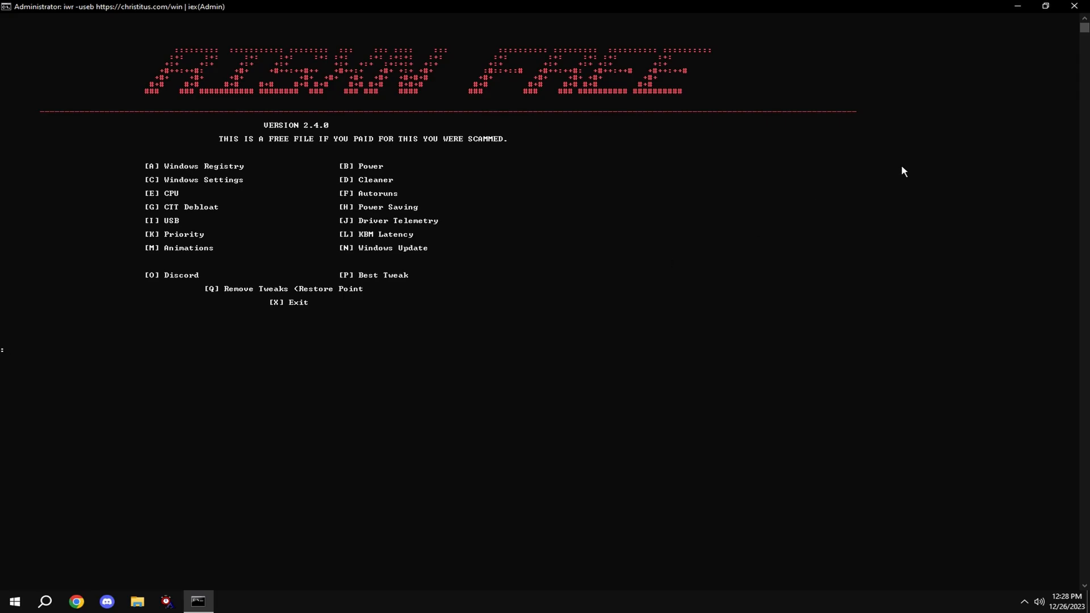
- Launch System Restore from the panel menu via option Q
{"action": "key", "text": "q"}
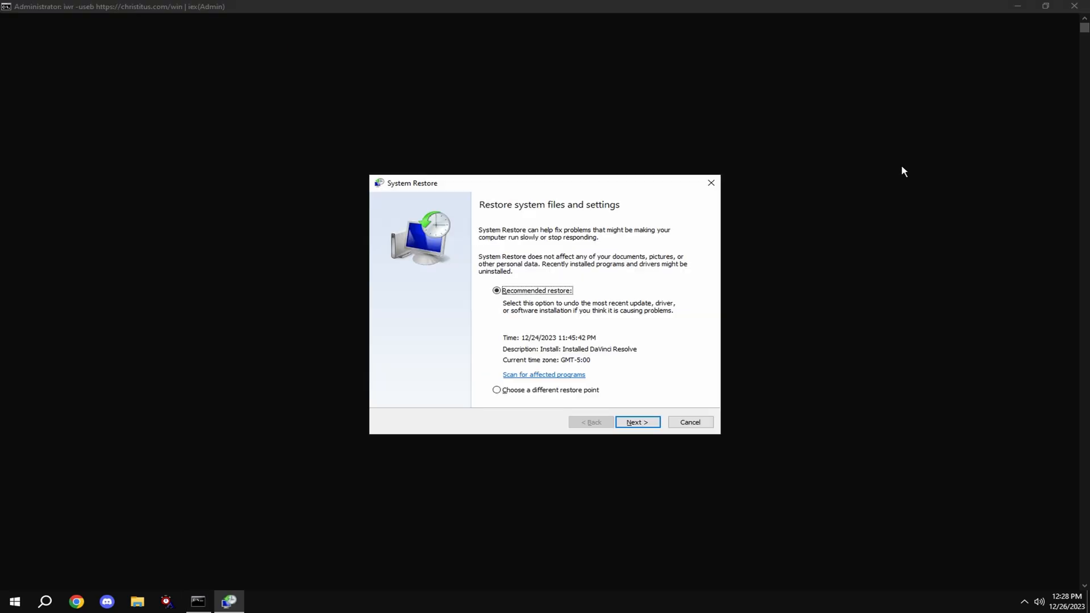
{"action": "mouse_move", "coordinate": [636, 422]}
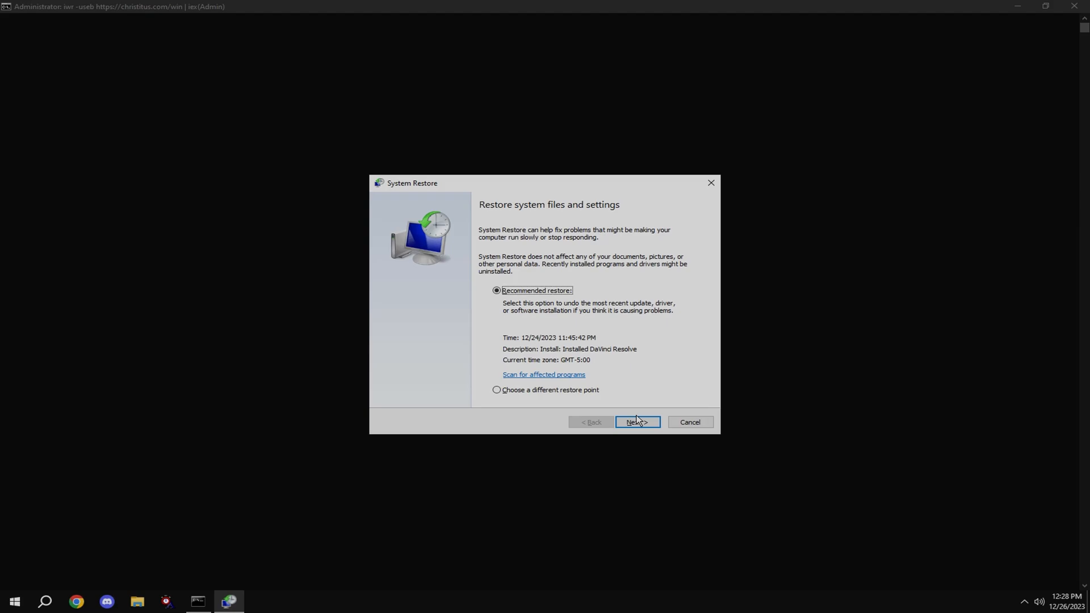